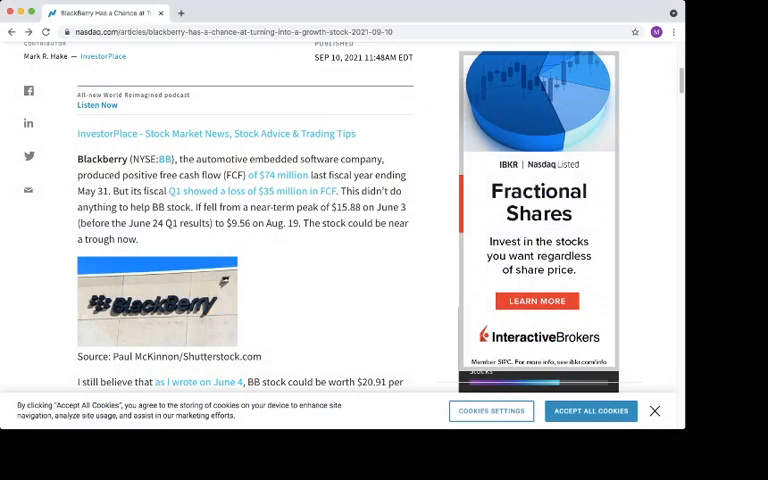
# Return to the BlackBerry article header, then read down past the intro and image to 'Where This Leaves BlackBerry'.
pyautogui.scroll(3)
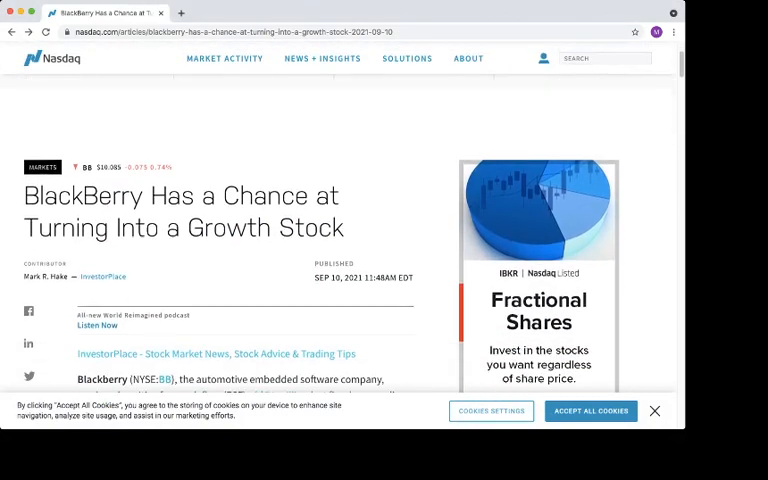
pyautogui.click(228, 56)
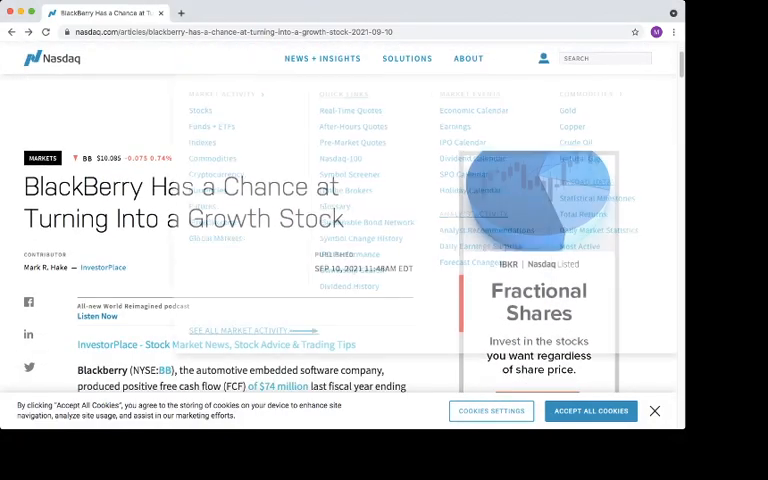
pyautogui.scroll(-3)
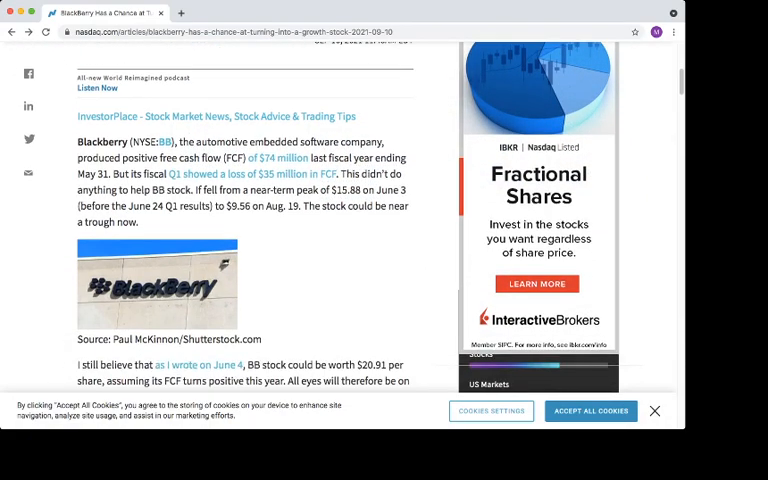
pyautogui.scroll(-3)
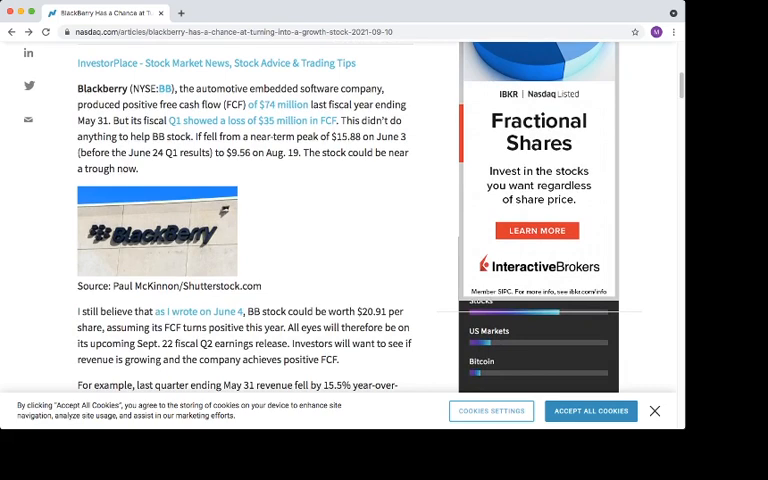
pyautogui.scroll(-3)
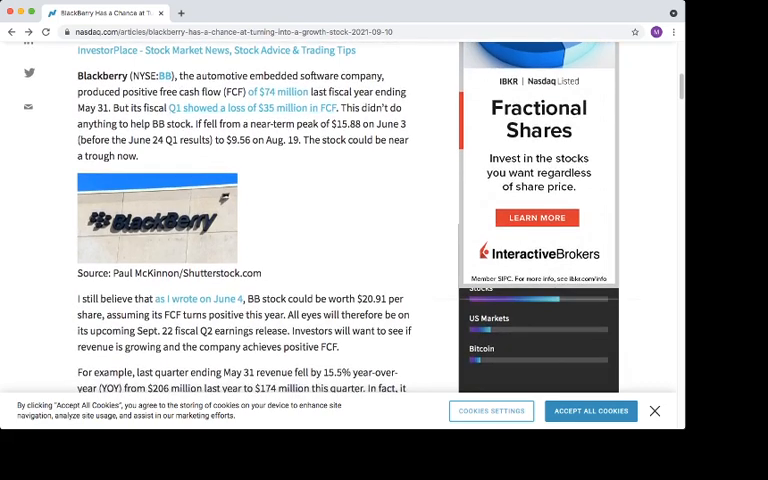
pyautogui.scroll(-3)
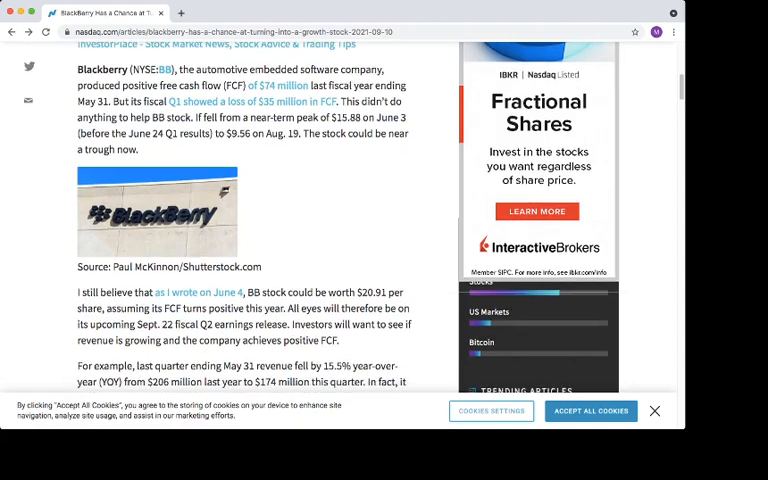
pyautogui.scroll(-3)
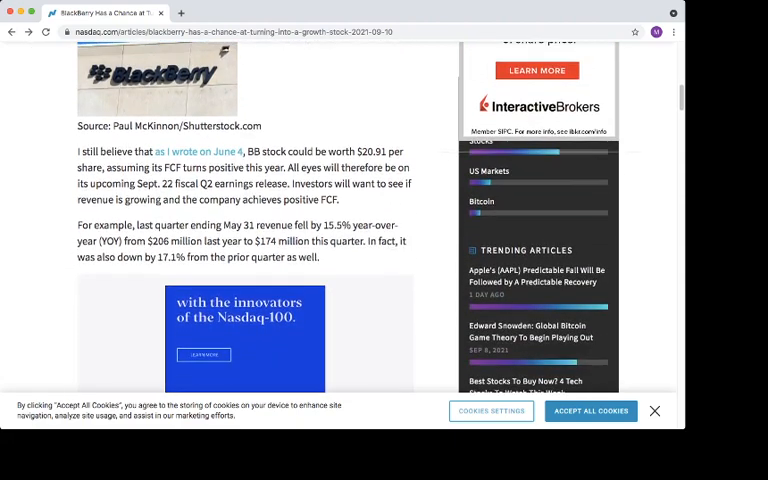
pyautogui.scroll(-3)
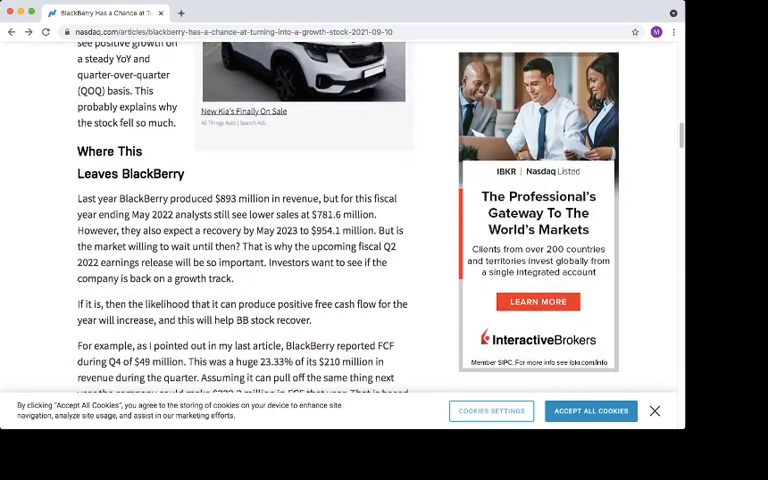
pyautogui.scroll(-3)
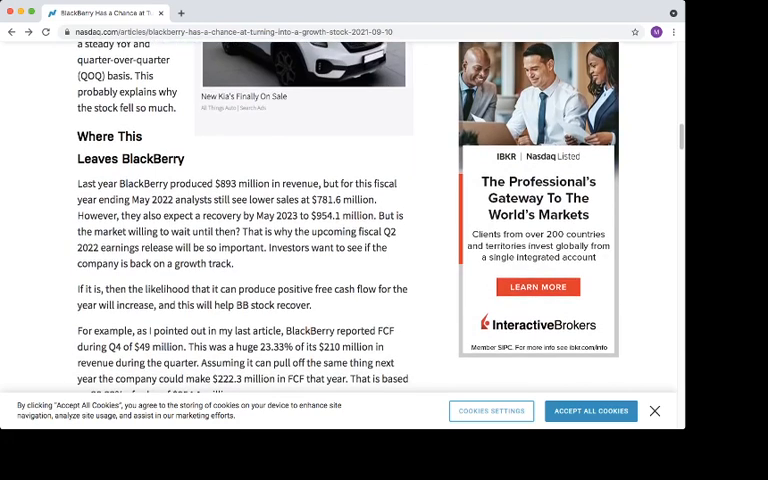
pyautogui.scroll(-3)
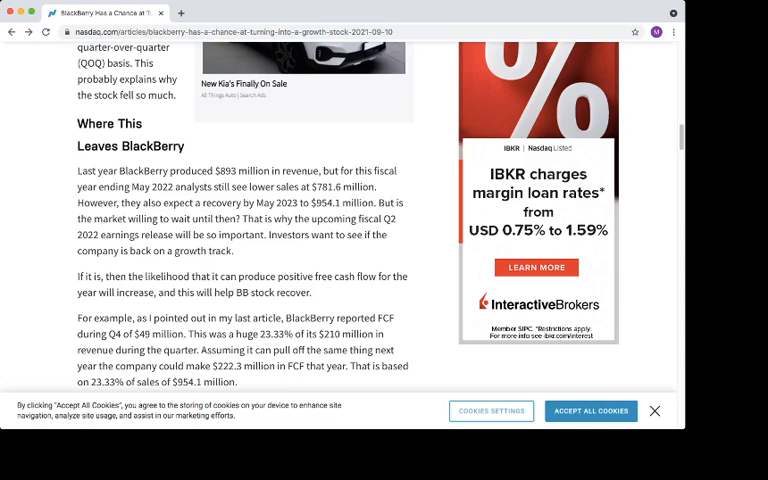
# Read past 'What BlackBerry Stock Could Be Worth' down to 'What to Do With BB Stock' analyst price targets.
pyautogui.scroll(-3)
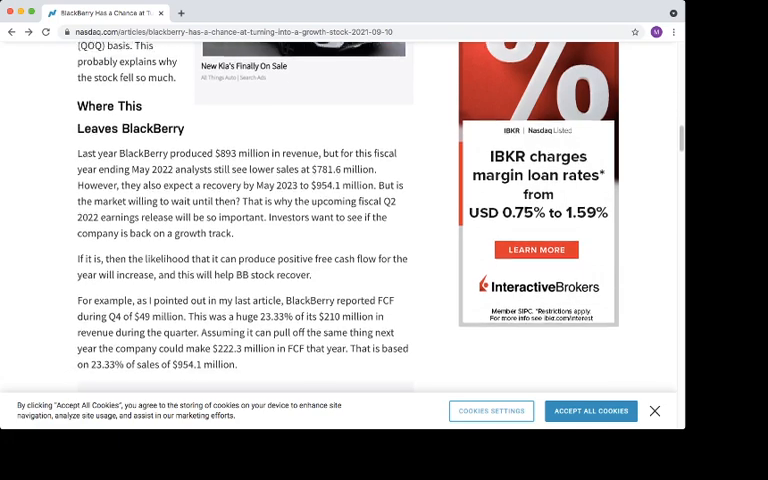
pyautogui.scroll(-3)
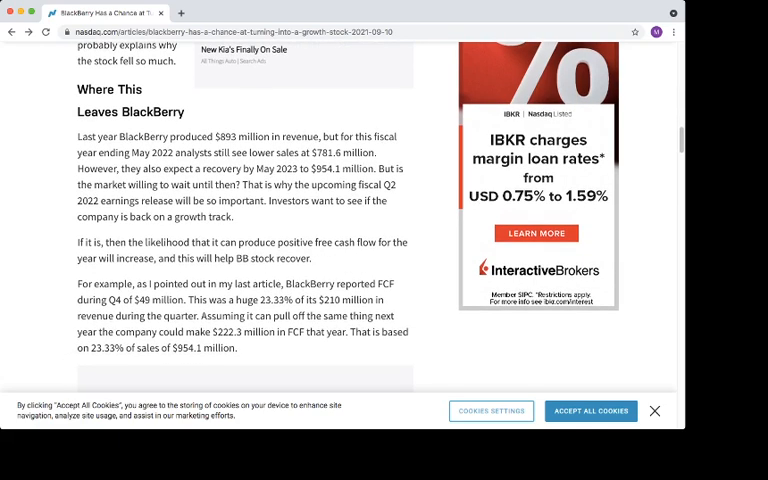
pyautogui.scroll(-3)
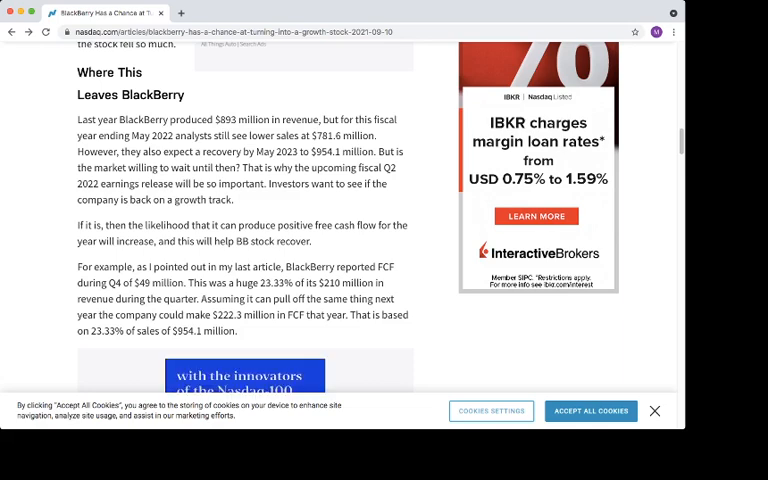
pyautogui.scroll(-3)
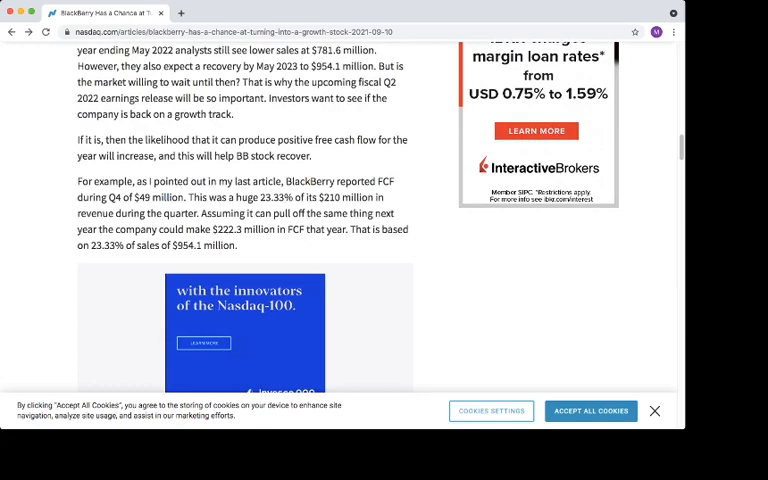
pyautogui.scroll(-3)
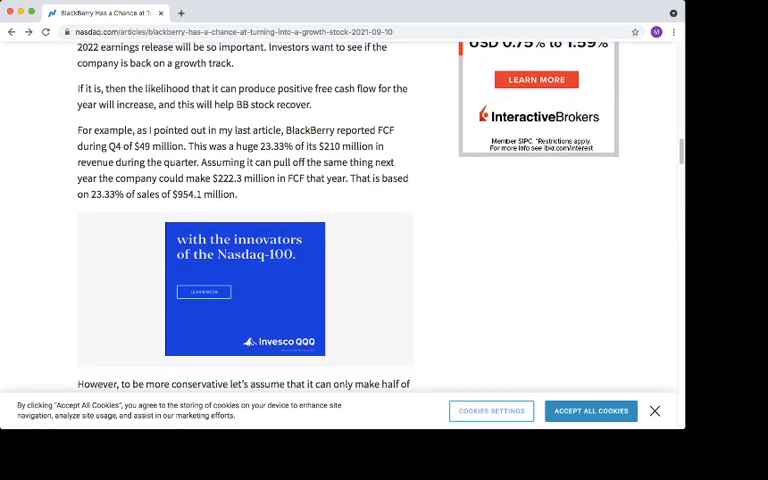
pyautogui.scroll(-3)
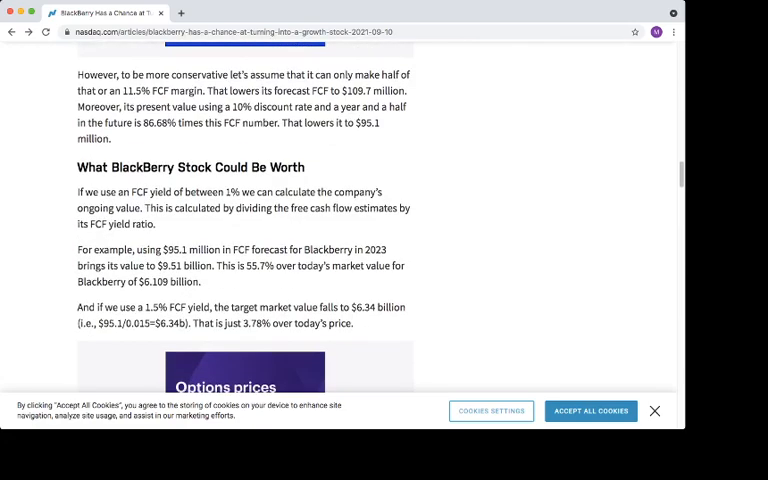
pyautogui.scroll(-3)
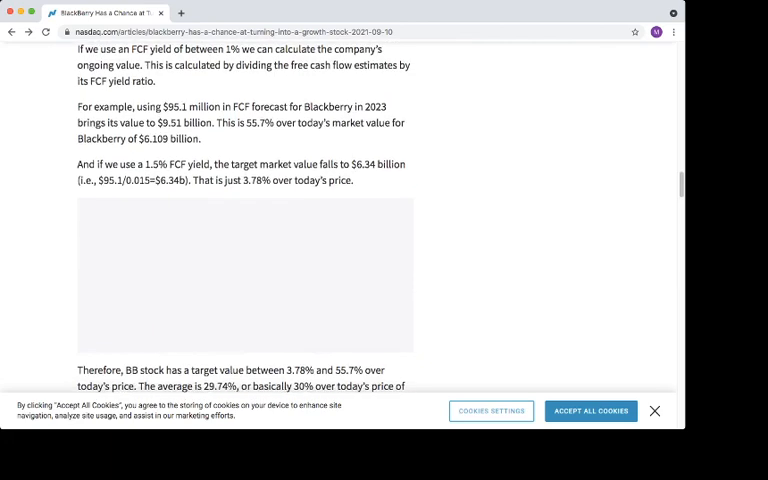
pyautogui.scroll(-3)
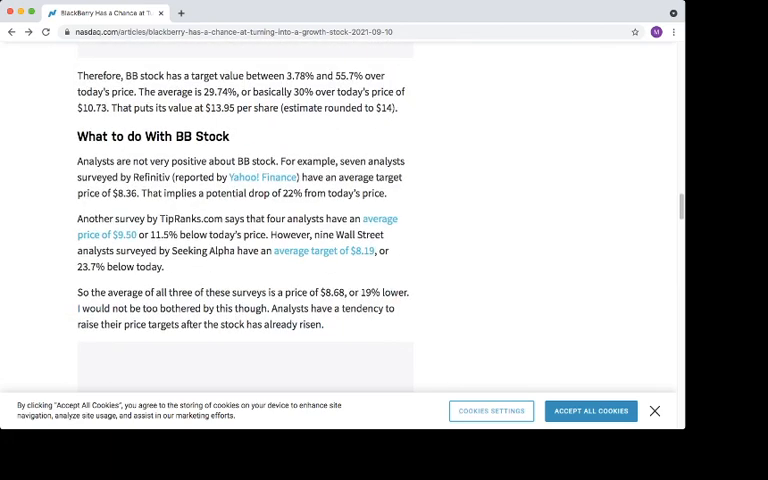